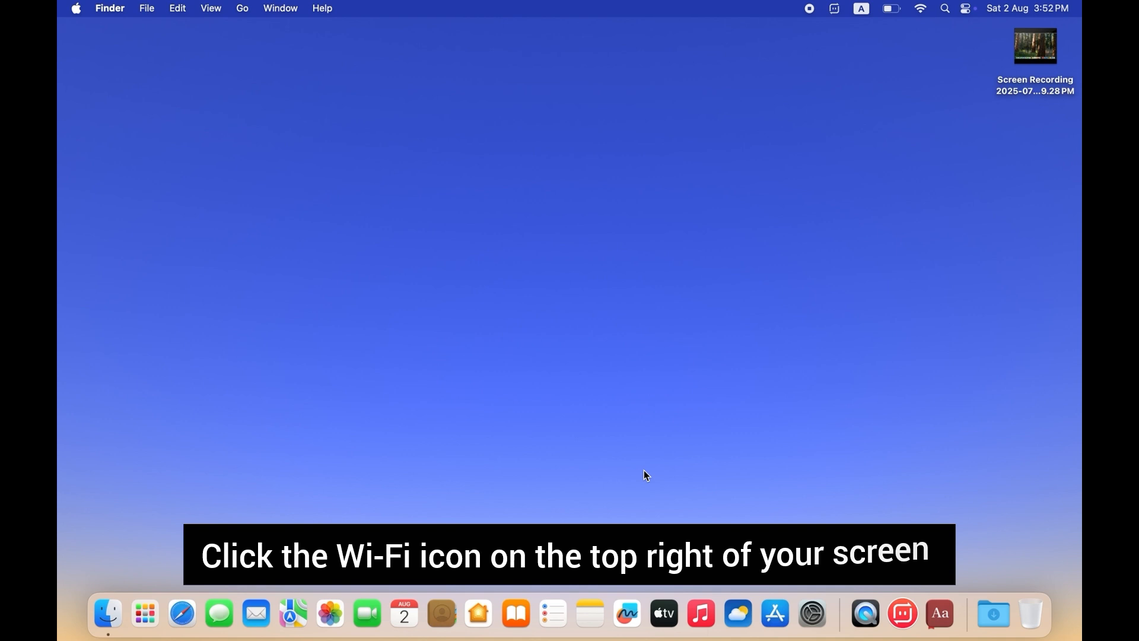
mouse_move(181, 613)
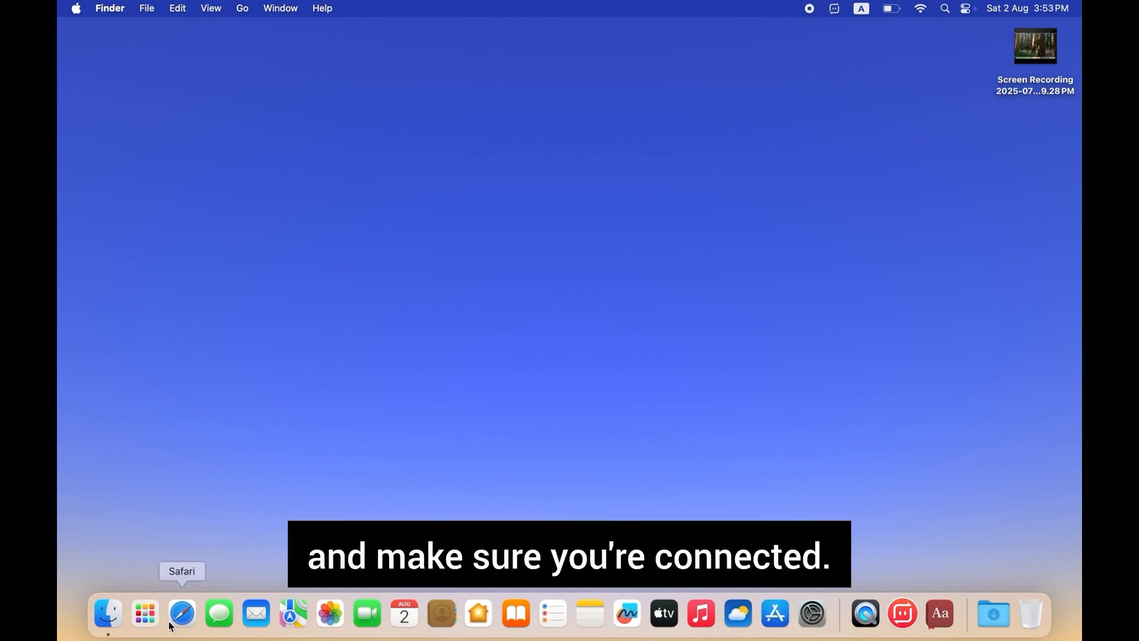
Step: Open the web browser and type 'ba' to test the internet connection
click(182, 613)
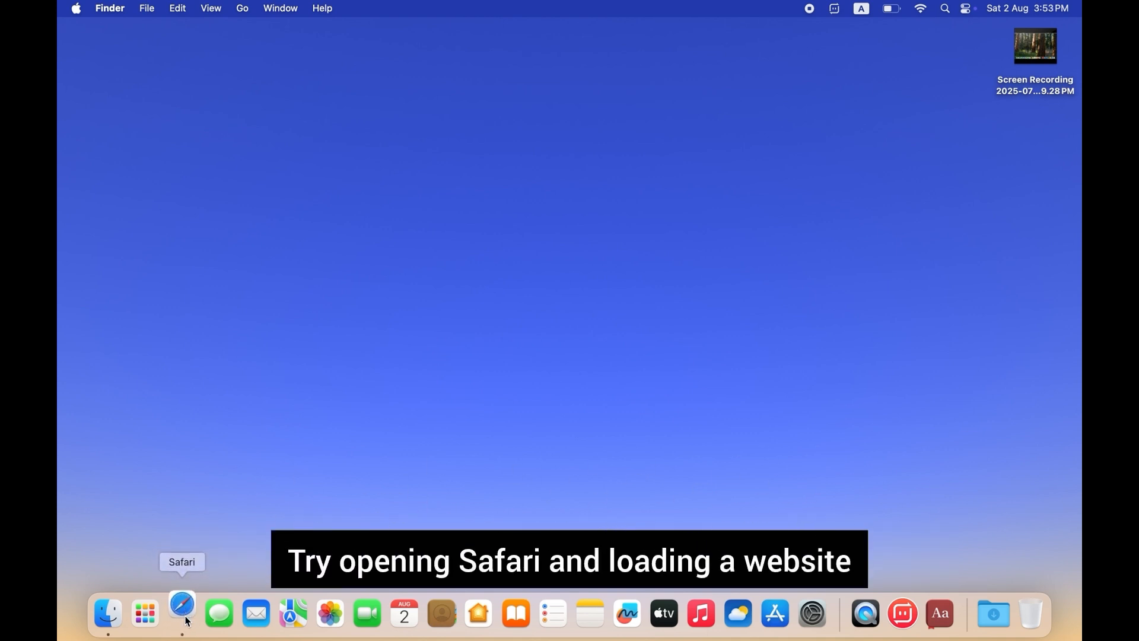
click(181, 612)
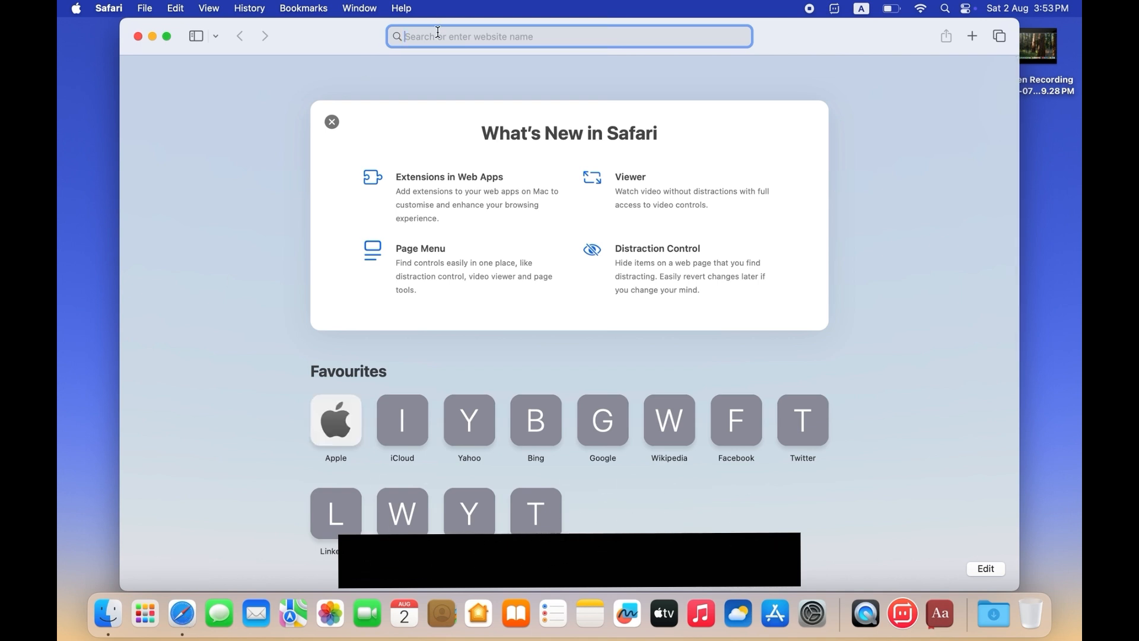
text(ba)
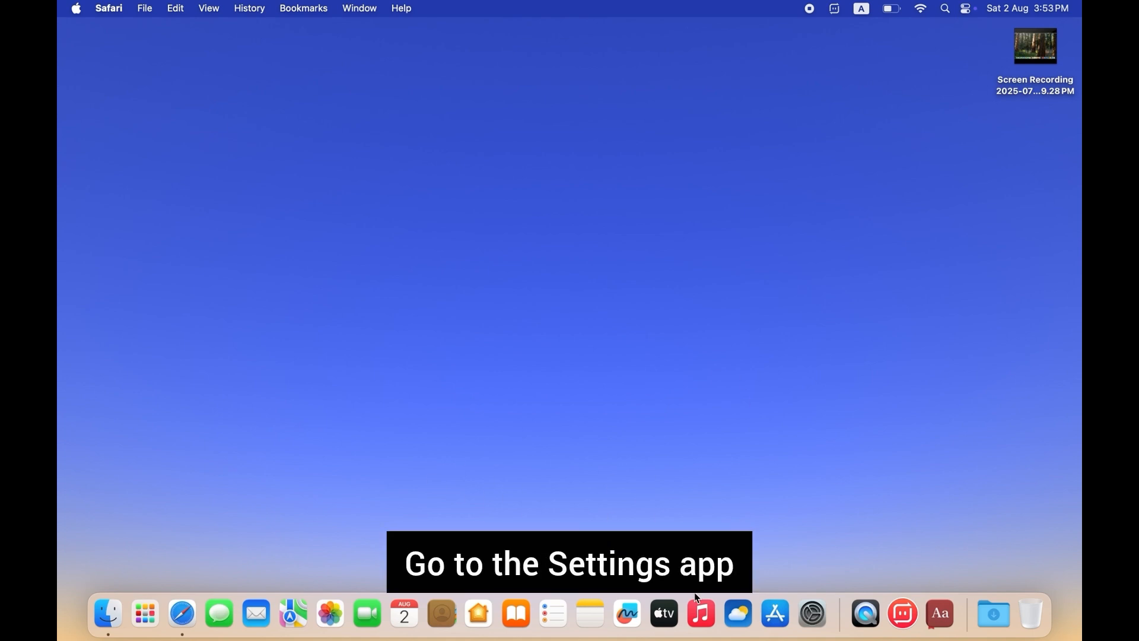
Step: Open System Settings and view the Date & Time settings
click(810, 614)
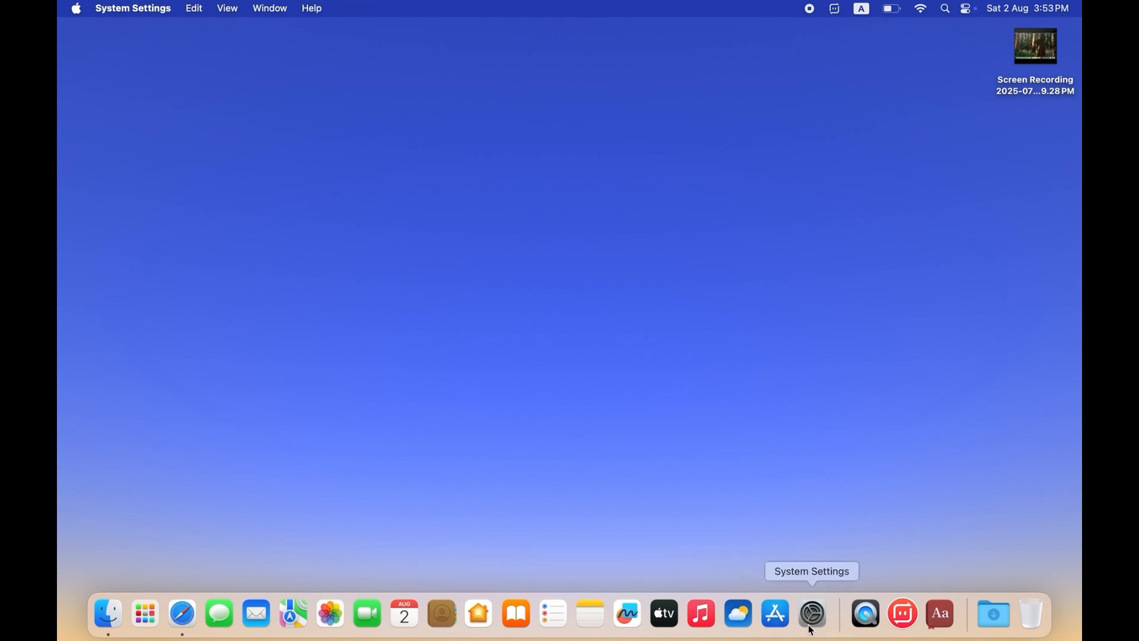
click(812, 612)
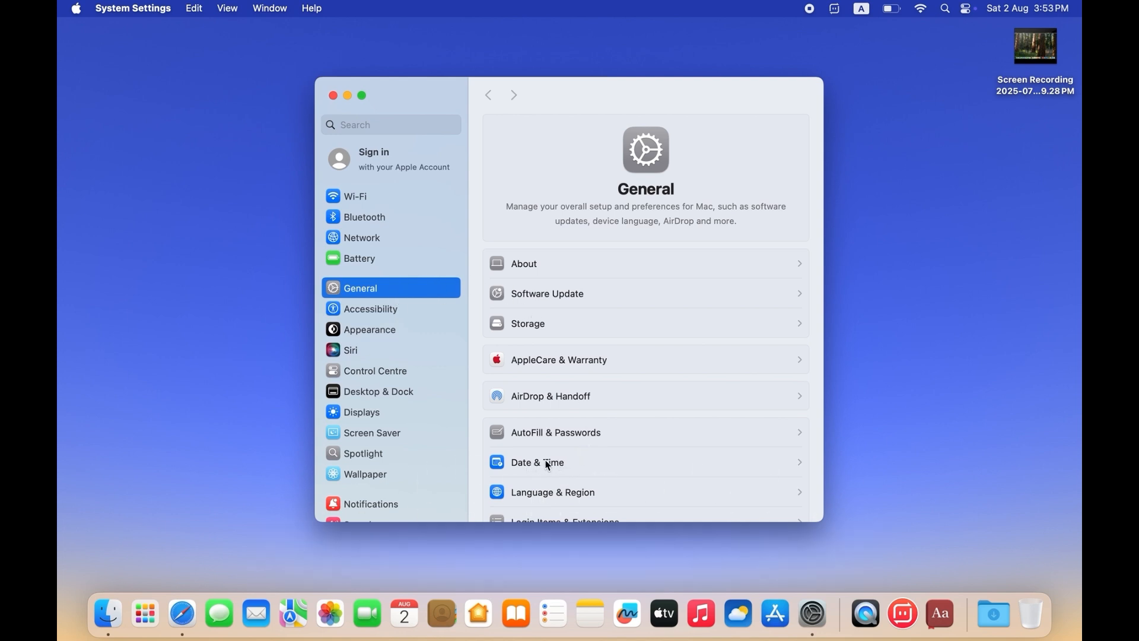
click(536, 463)
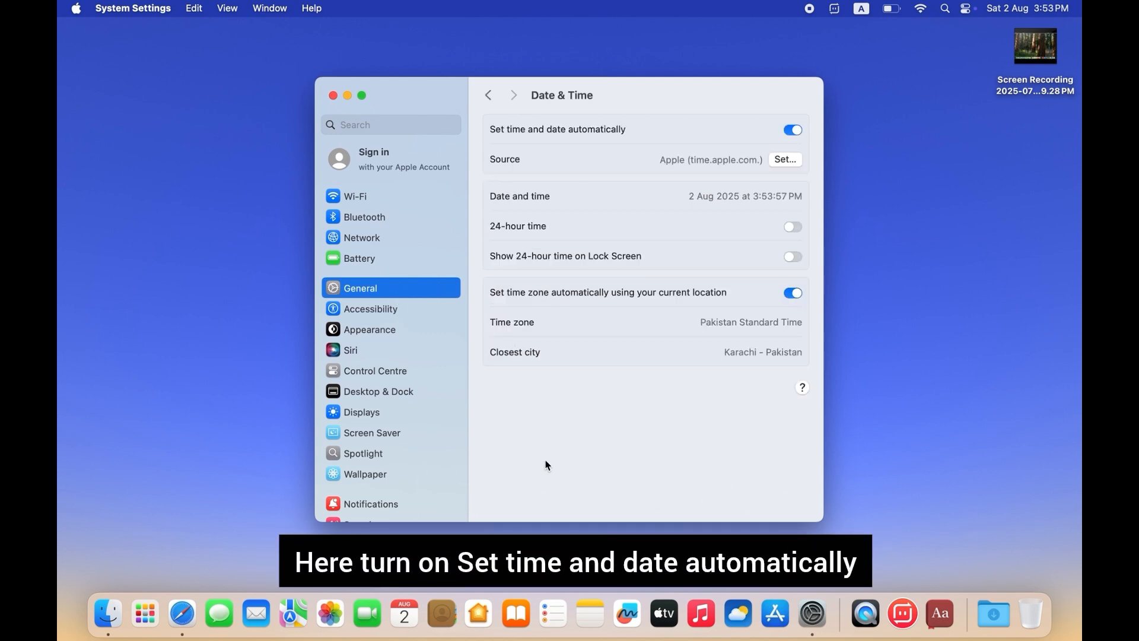
mouse_move(562, 195)
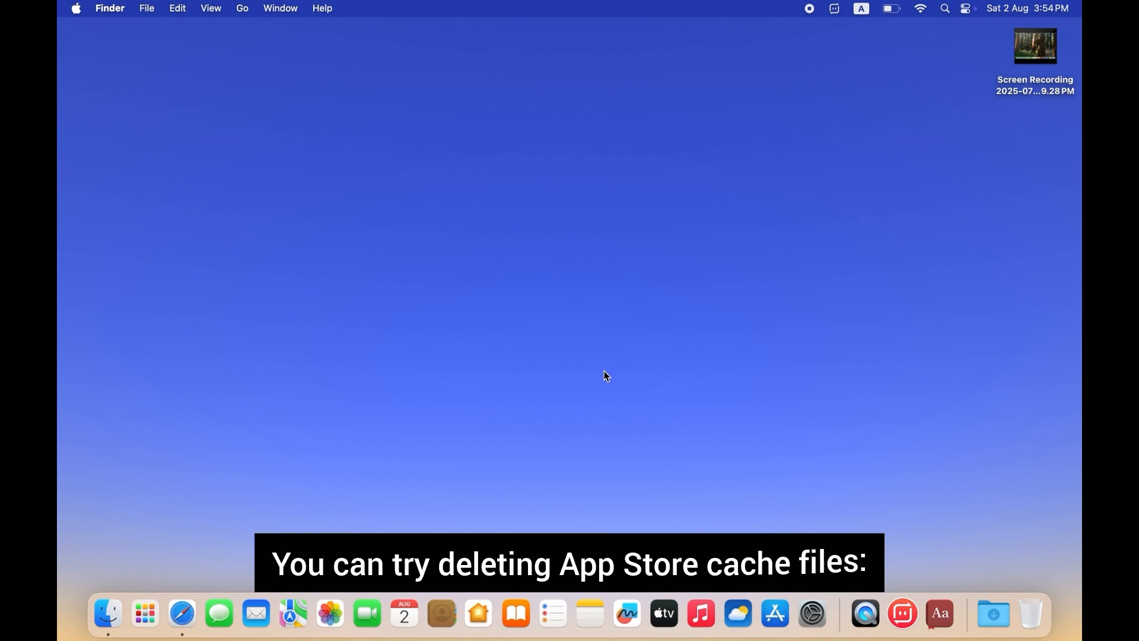
Step: Jump to the App Store cache folder in Finder, right-click its contents, then close it
click(107, 612)
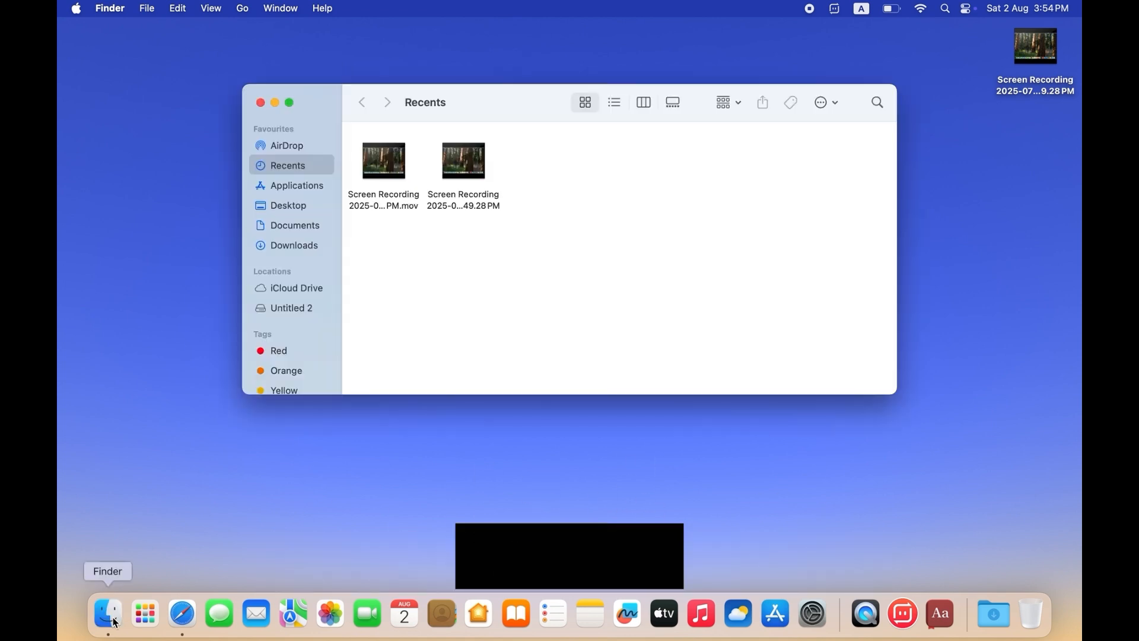
mouse_move(456, 112)
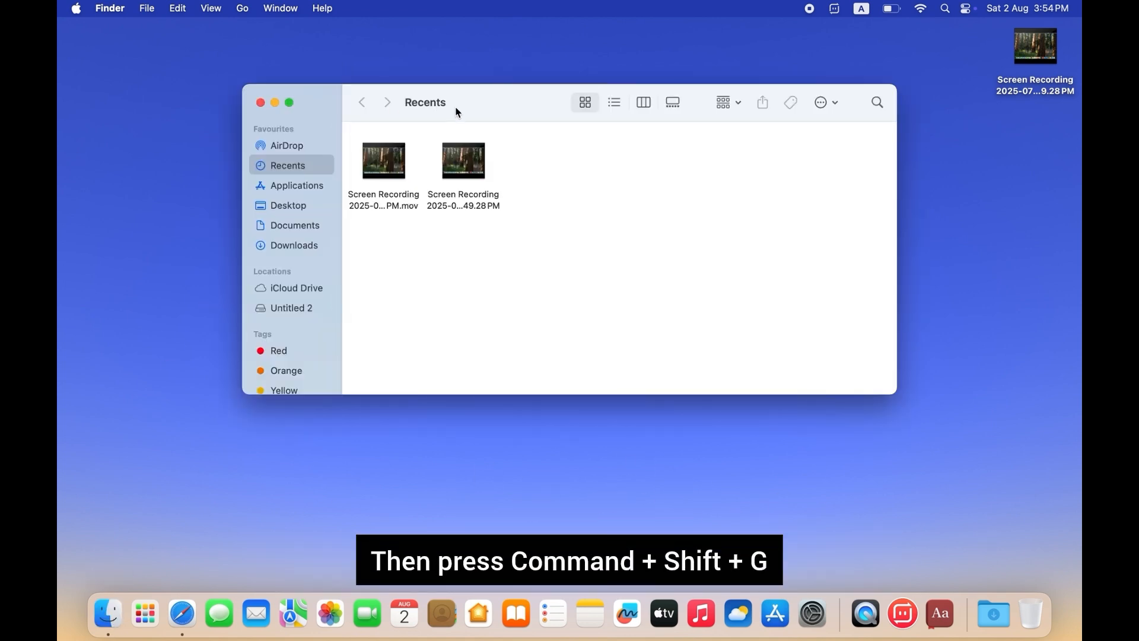
key(cmd+shift+g)
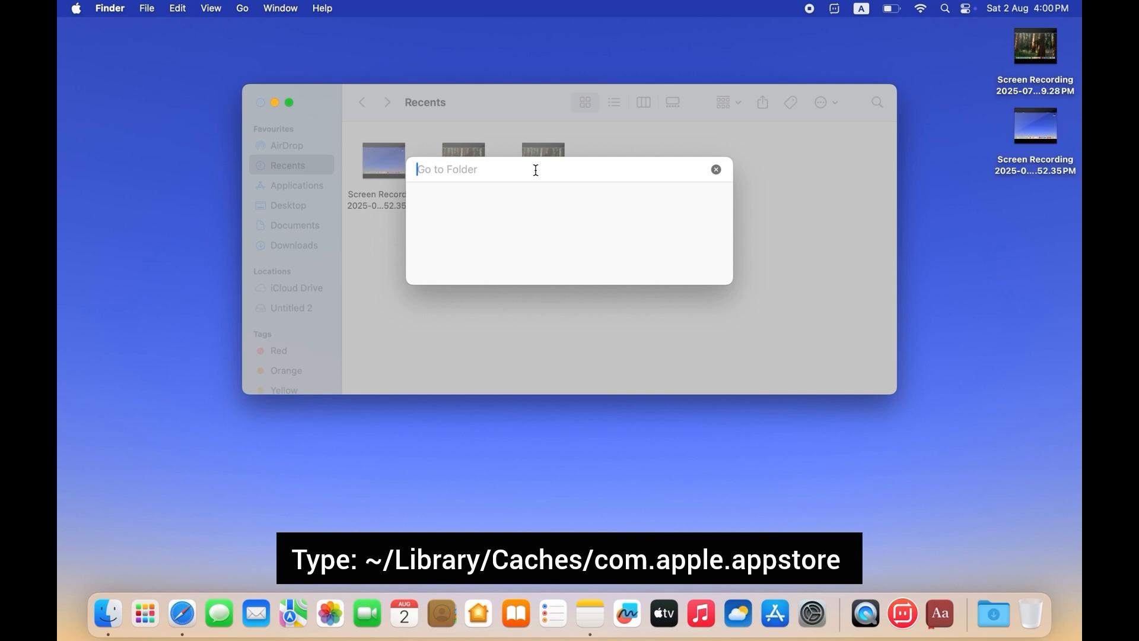
right_click(535, 169)
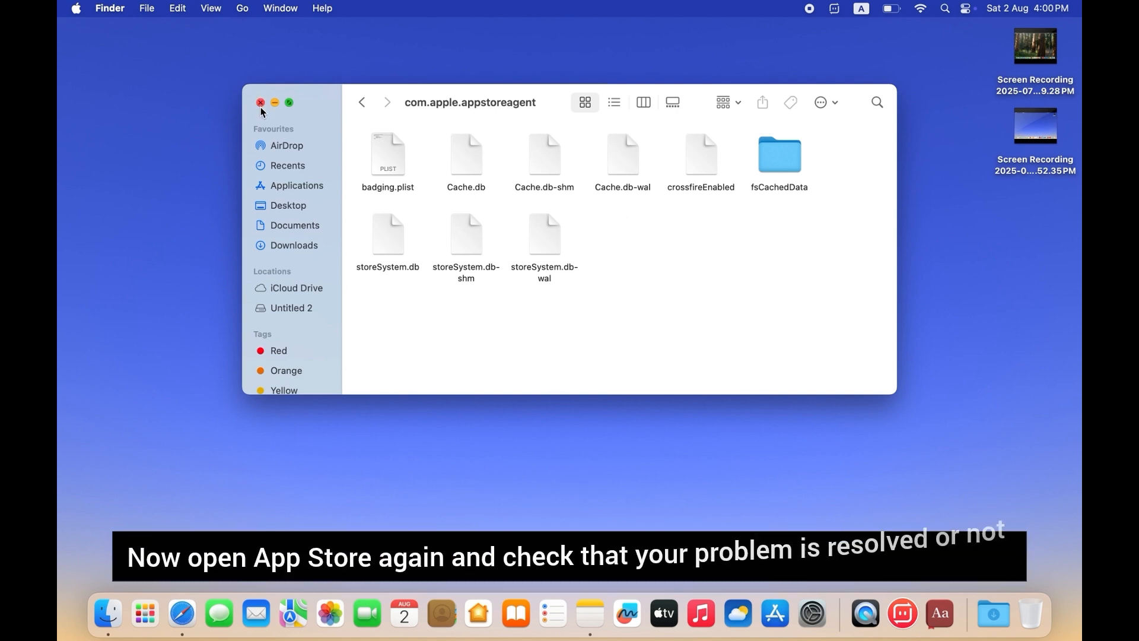
click(261, 103)
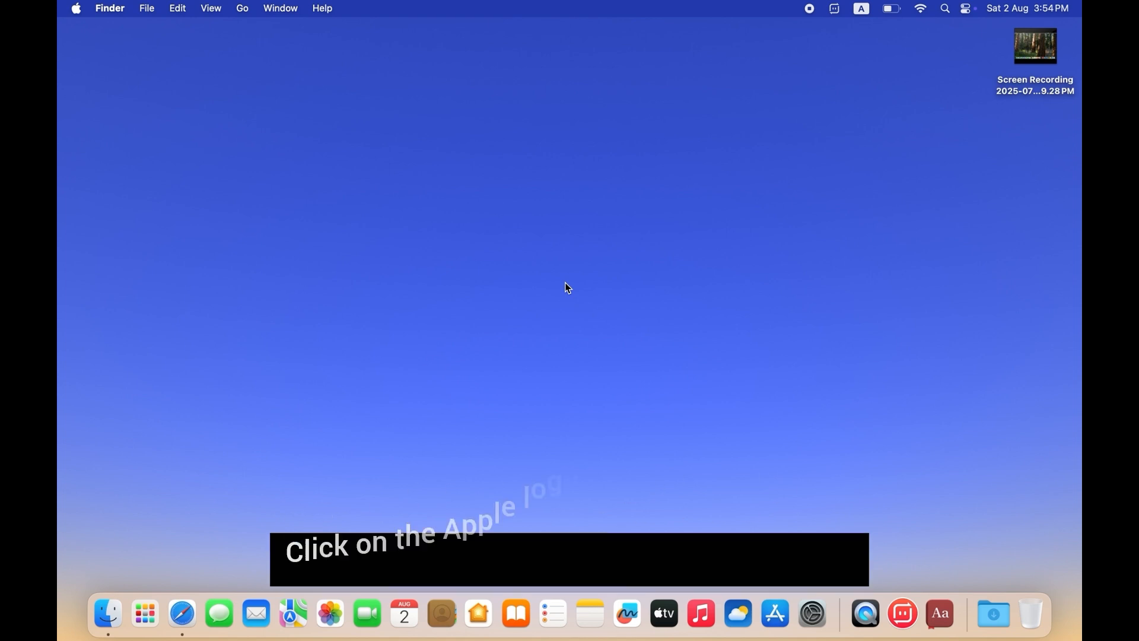
mouse_move(88, 17)
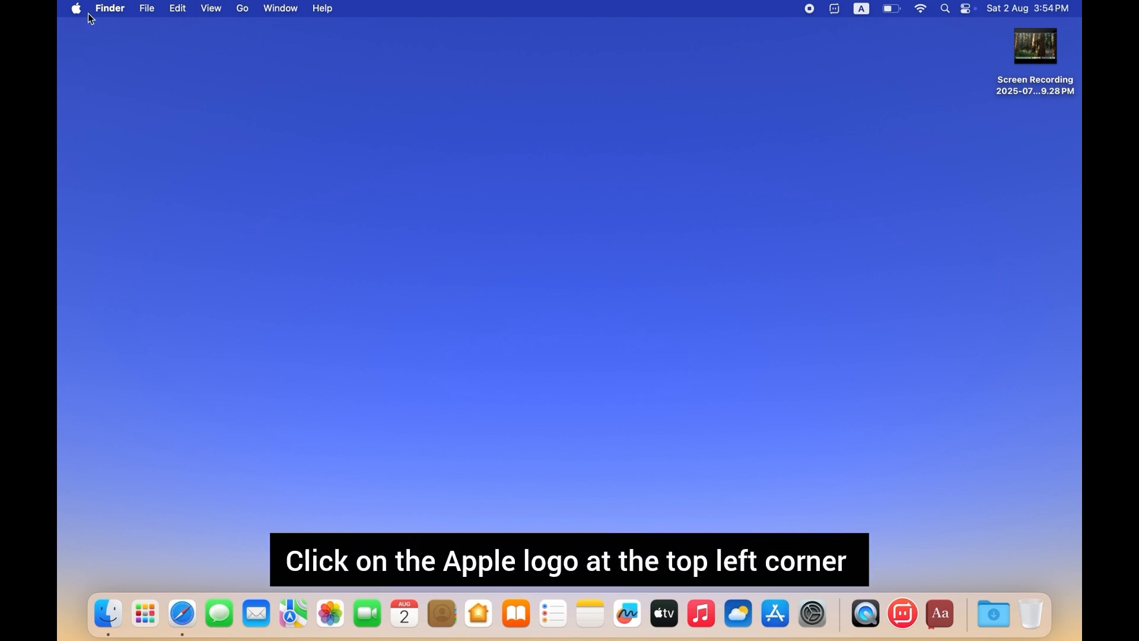
Step: Restart the Mac from the Apple menu and confirm the restart
click(75, 8)
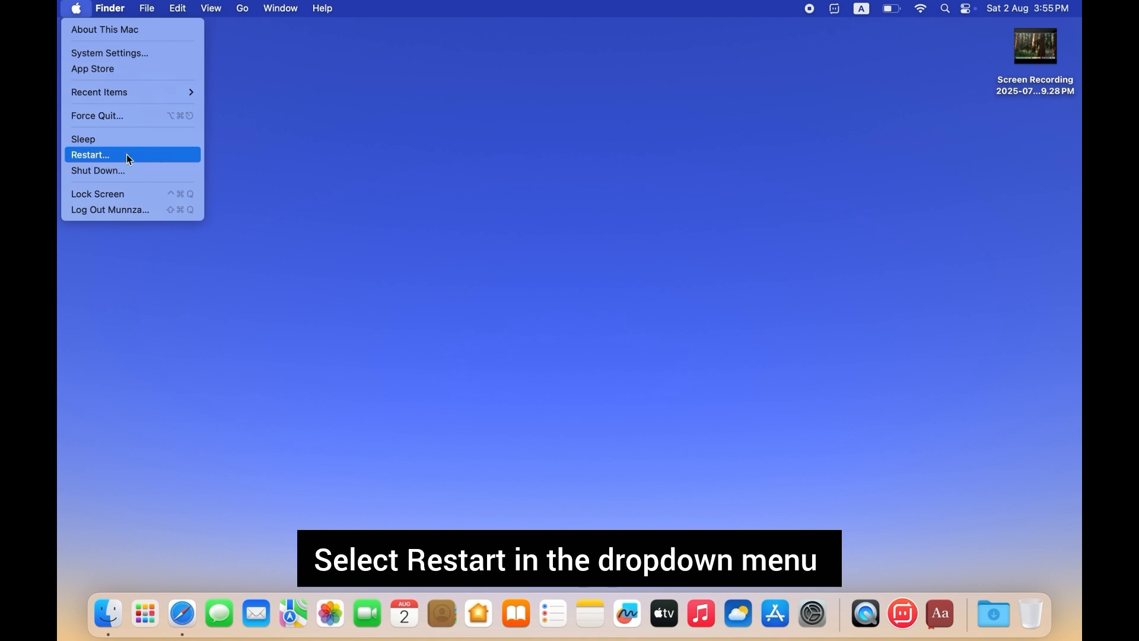
click(90, 155)
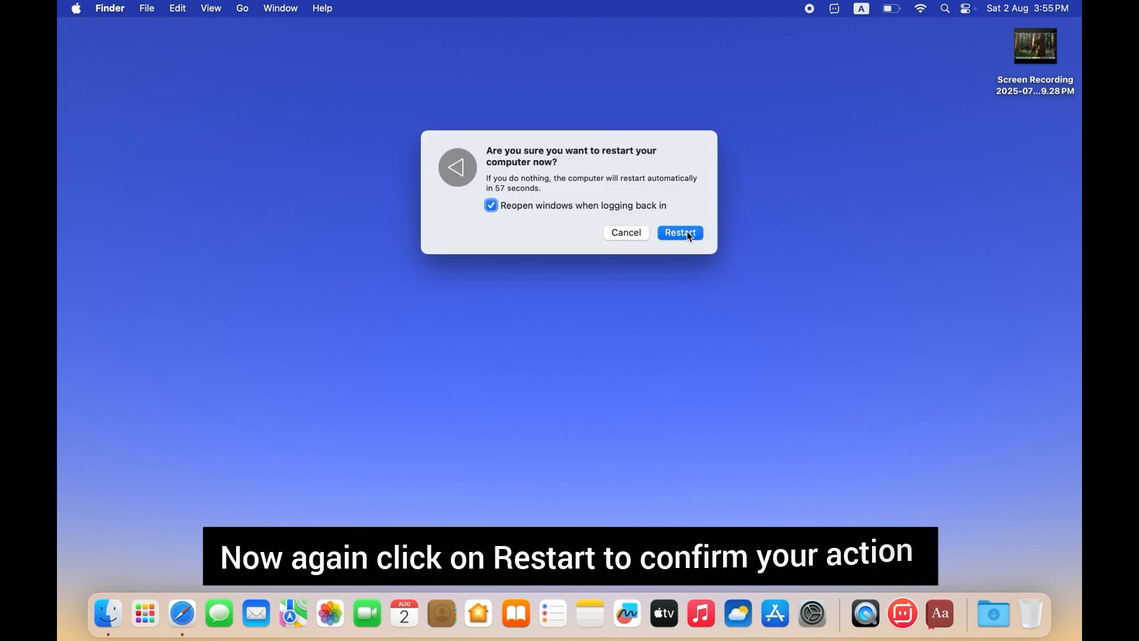
click(679, 233)
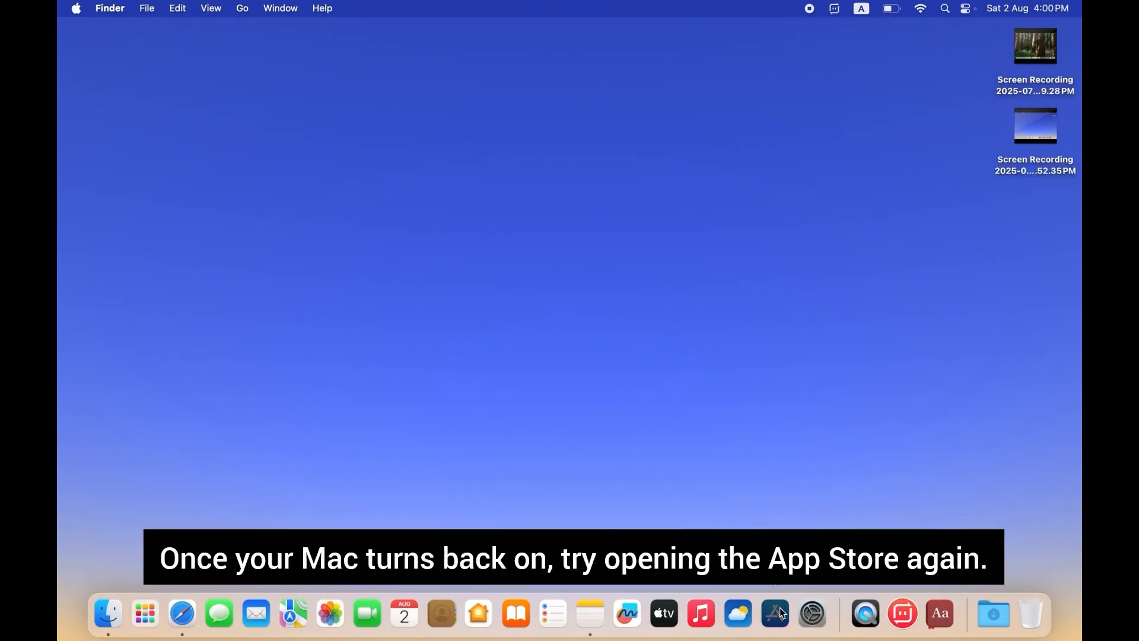
Step: Launch the App Store from the Dock and scroll down the Discover page
click(773, 613)
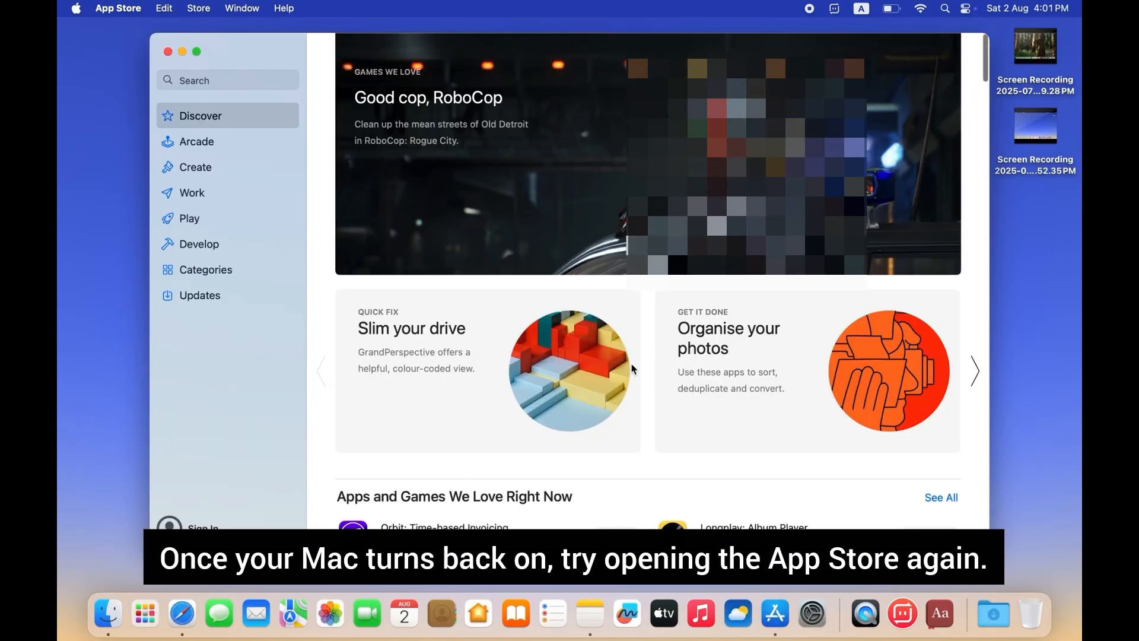
scroll(down, 3)
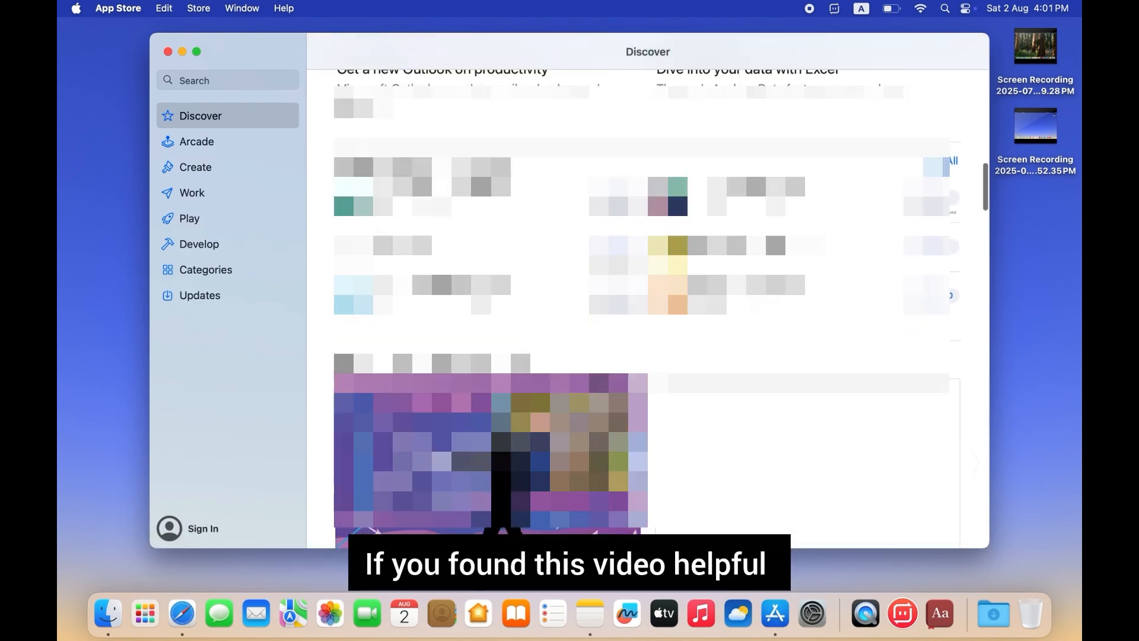
scroll(down, 3)
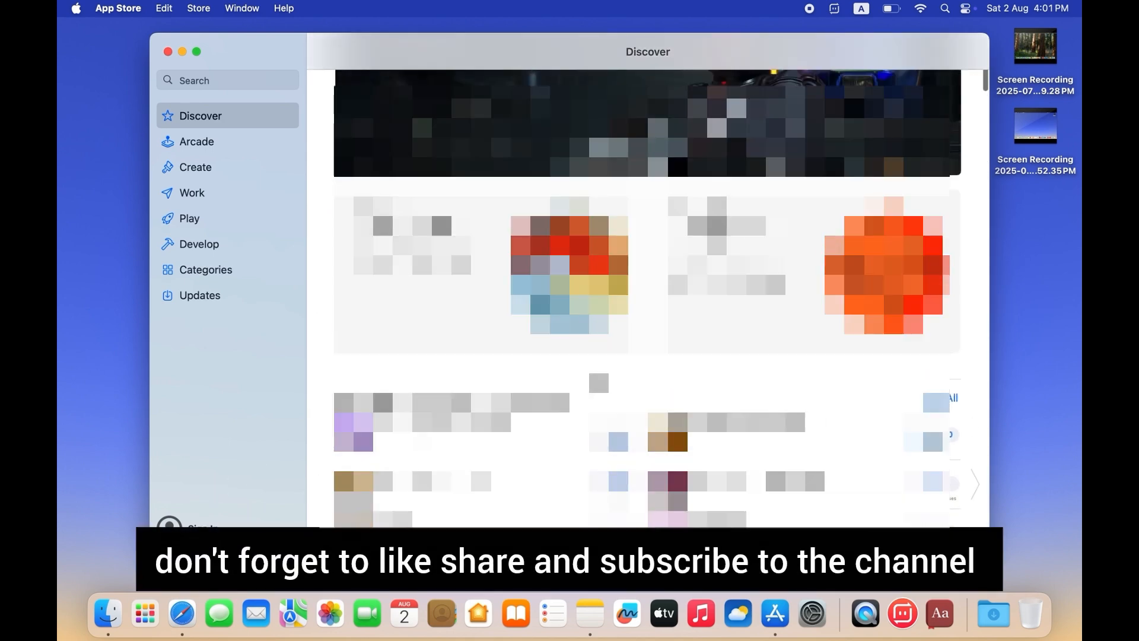